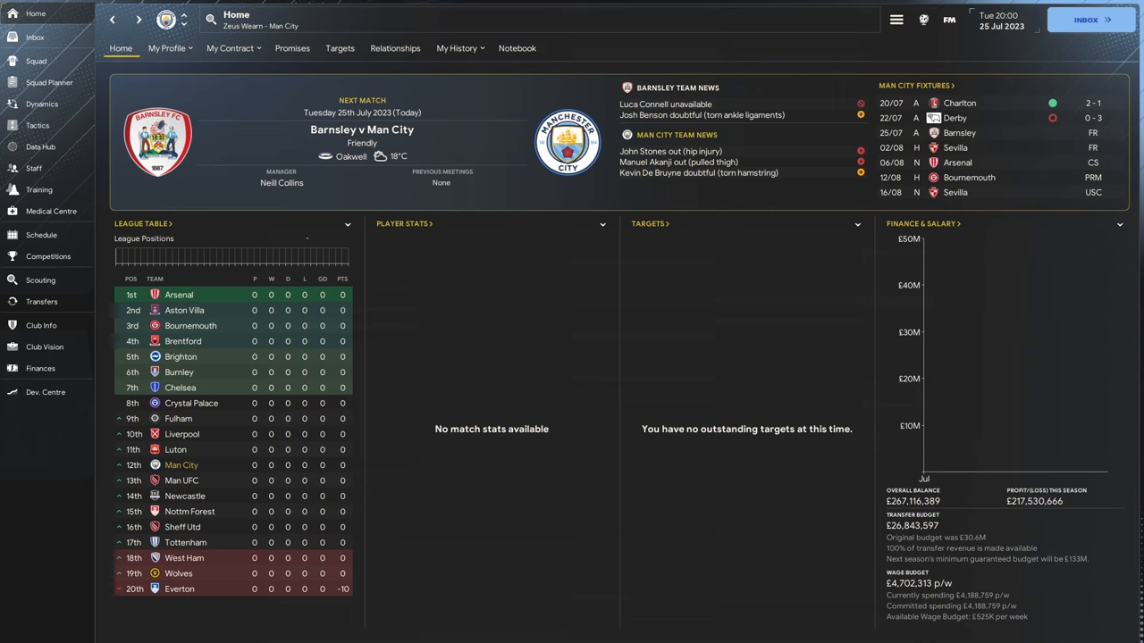
pyautogui.moveTo(75, 66)
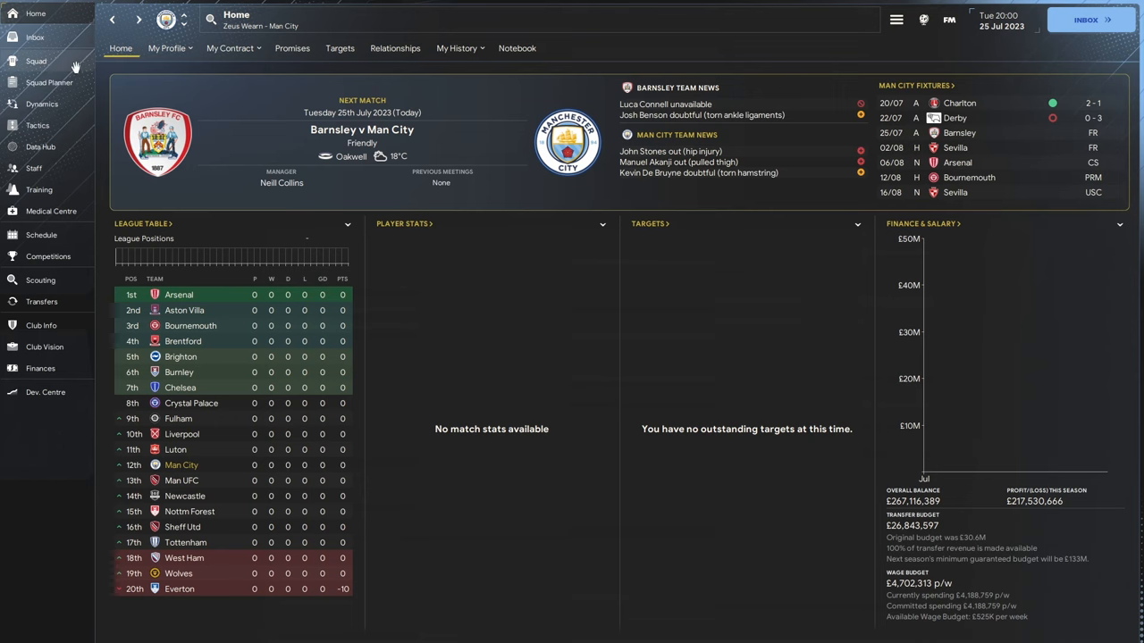
# Go to the Squad list and bring up Sékou Koïta's player profile
pyautogui.click(36, 61)
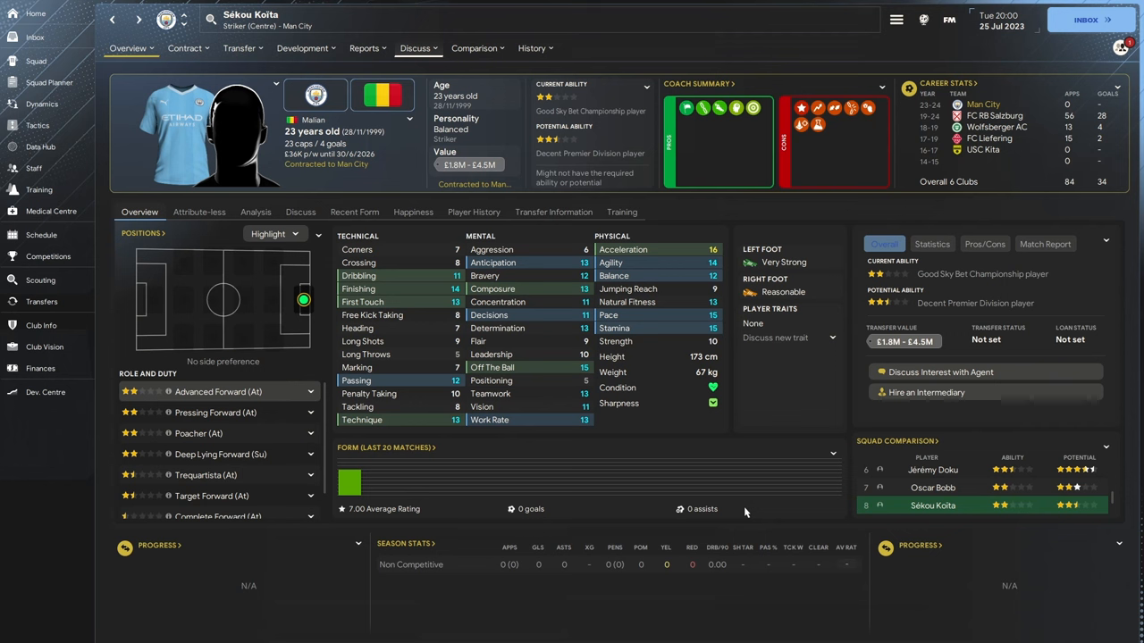
pyautogui.moveTo(741, 522)
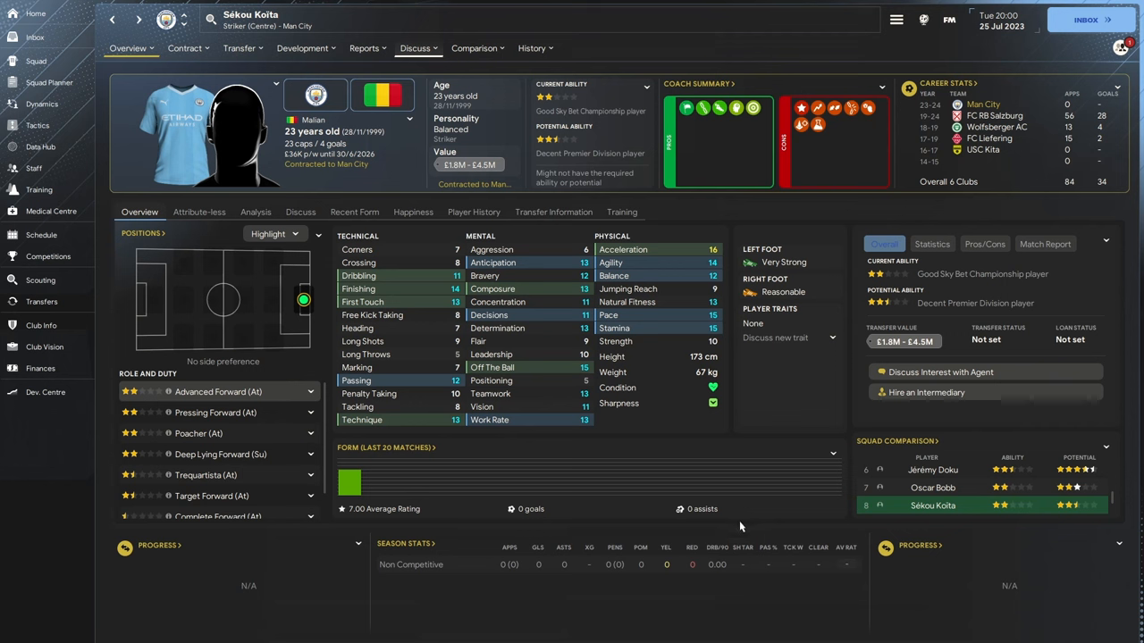
pyautogui.moveTo(712, 508)
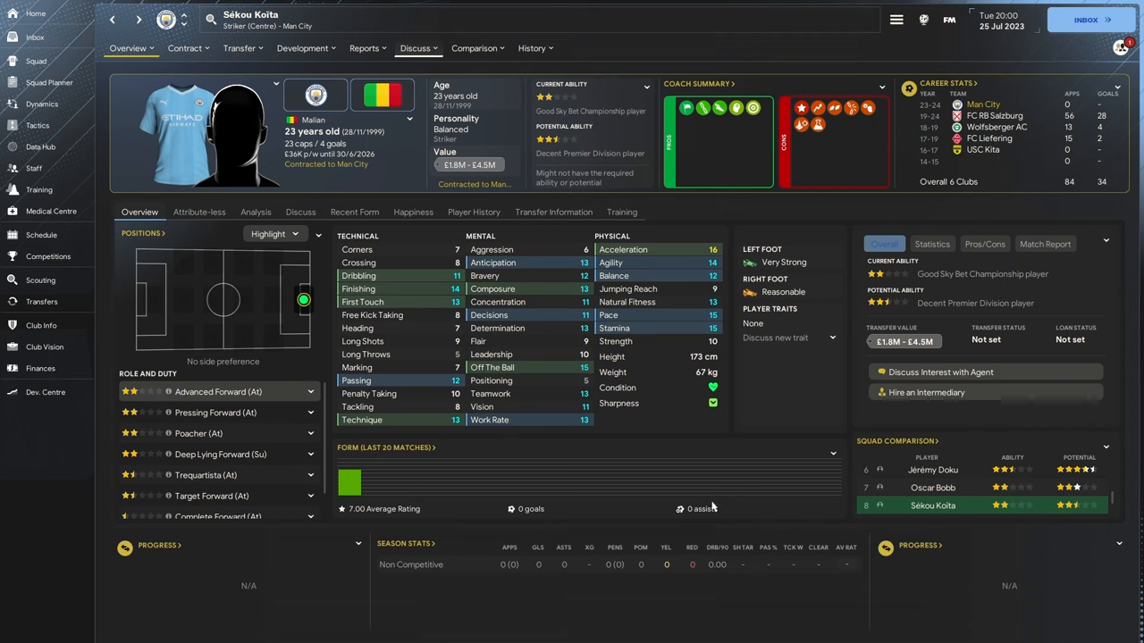
pyautogui.moveTo(670, 497)
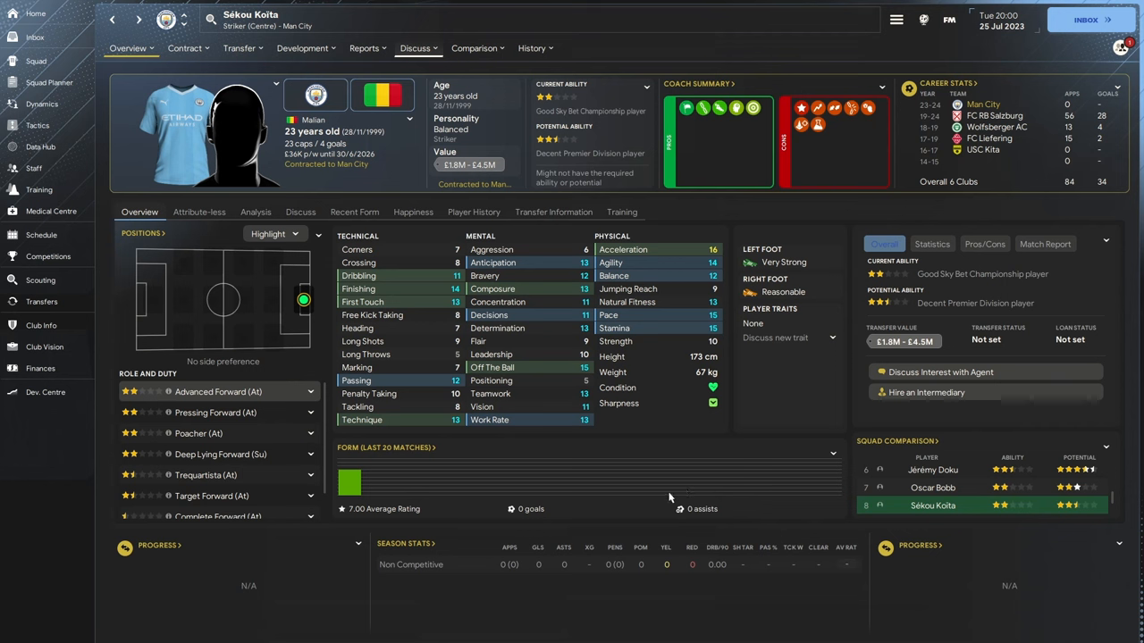
pyautogui.moveTo(562, 447)
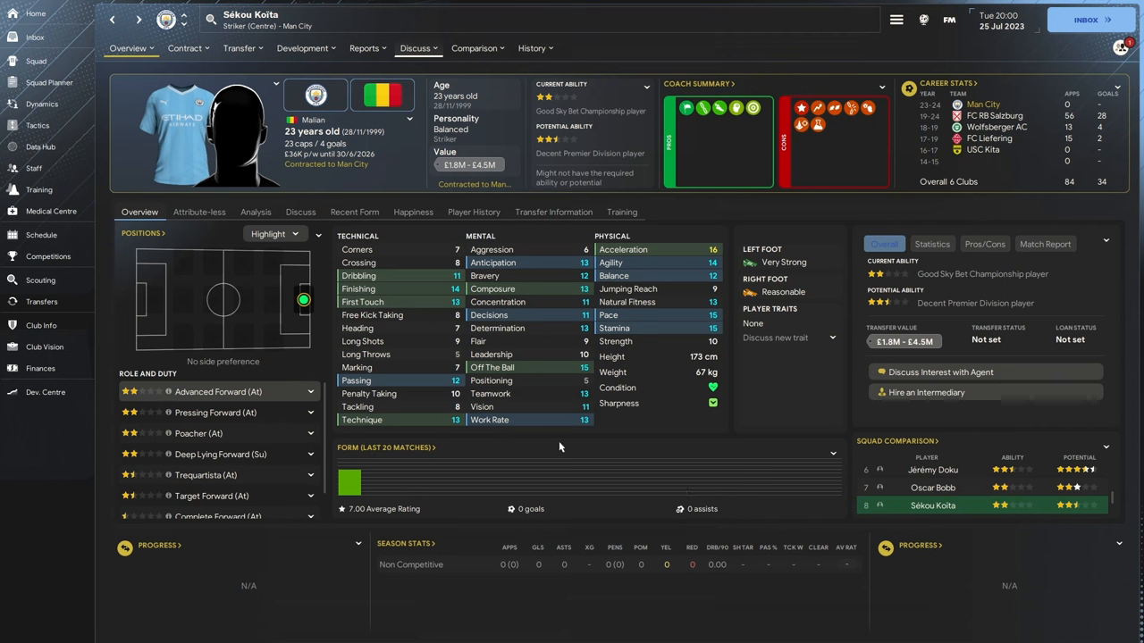
pyautogui.moveTo(38, 125)
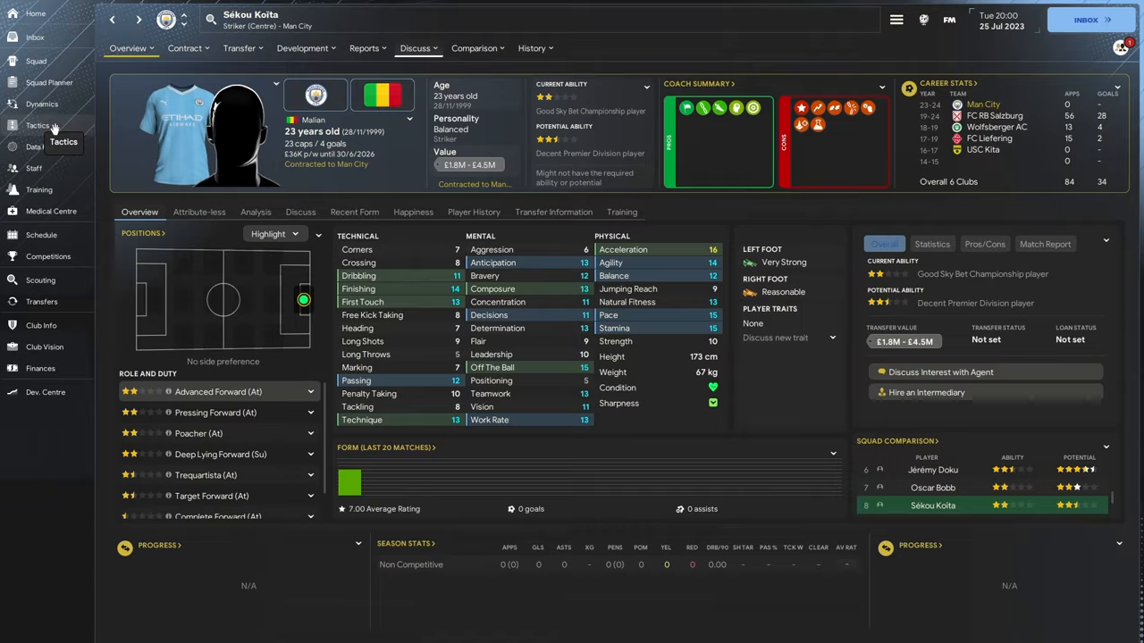
# Switch to Man City's Tactics screen showing the 4-2-3-1 Gegenpress with Haaland and Koïta
pyautogui.click(36, 125)
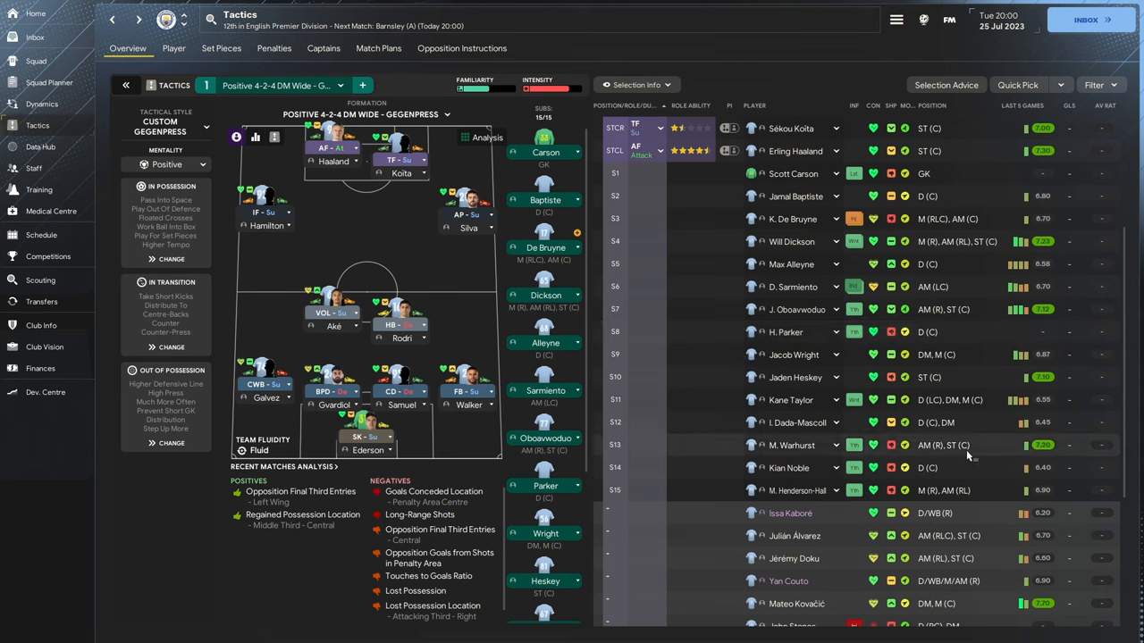
pyautogui.moveTo(695, 529)
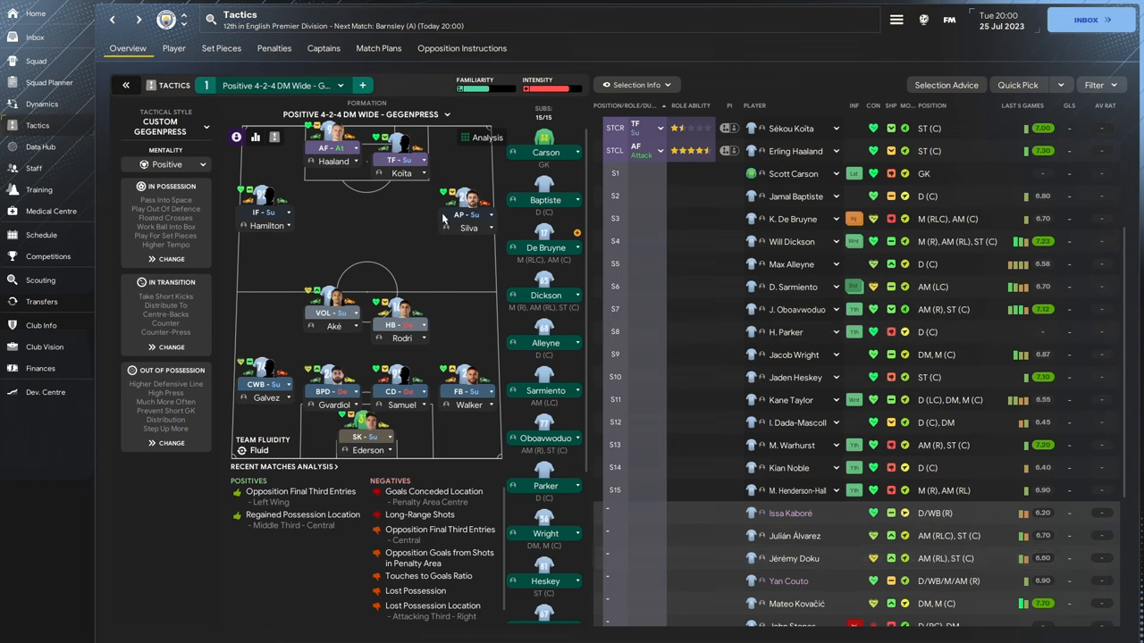
# Browse the fixture Schedule down to April–May 2024, then go back to Tactics
pyautogui.click(41, 234)
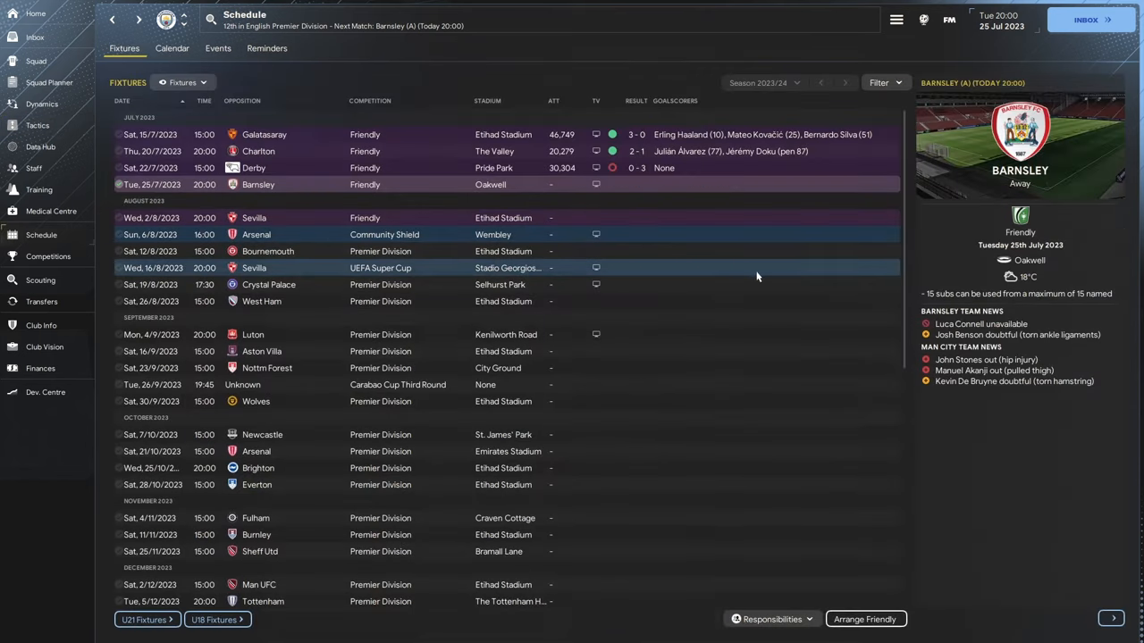
pyautogui.moveTo(426, 268)
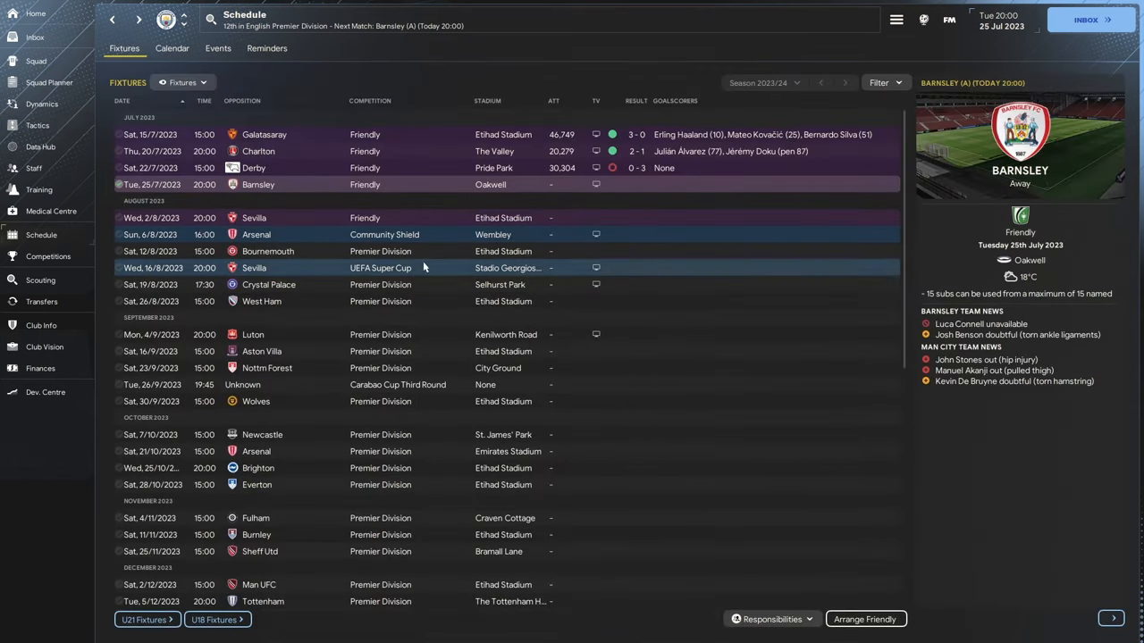
pyautogui.moveTo(375, 250)
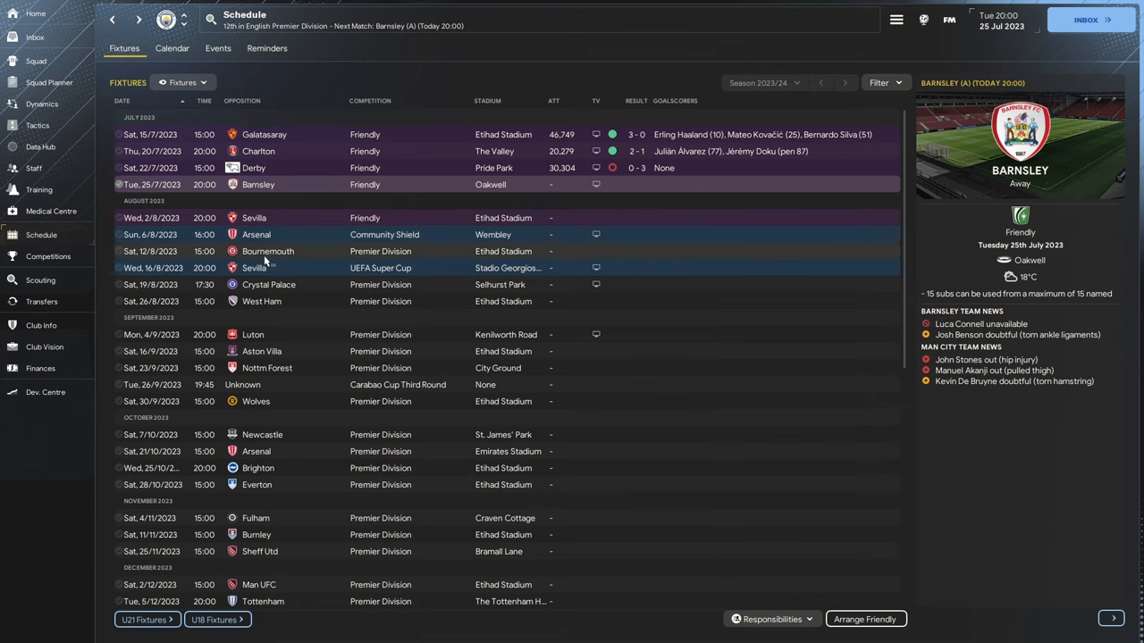
pyautogui.scroll(-3)
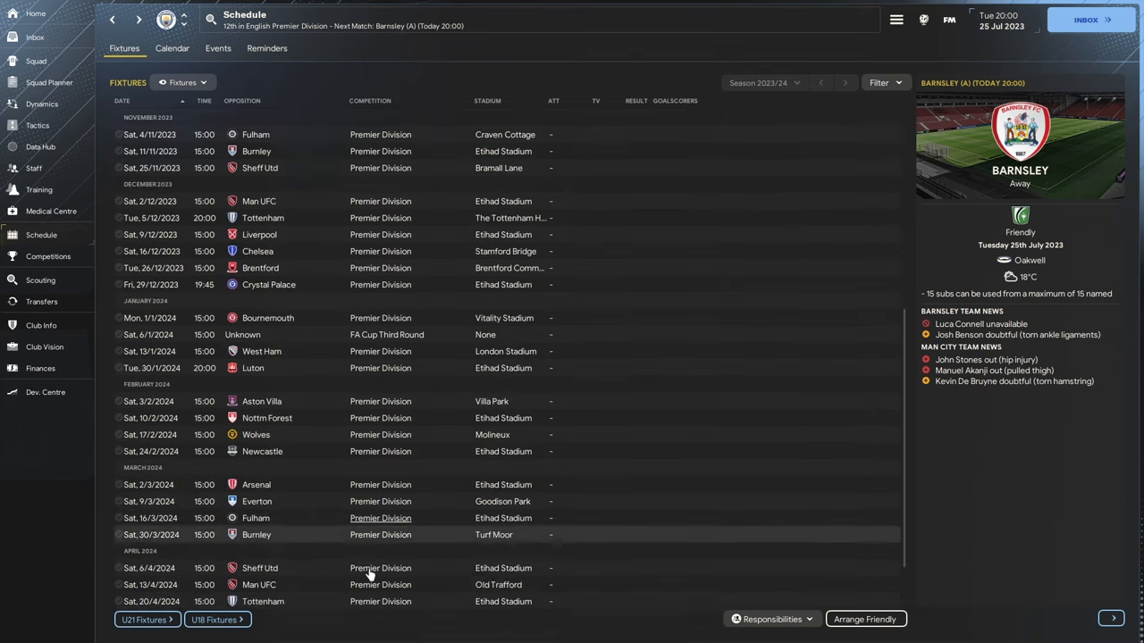
pyautogui.scroll(-3)
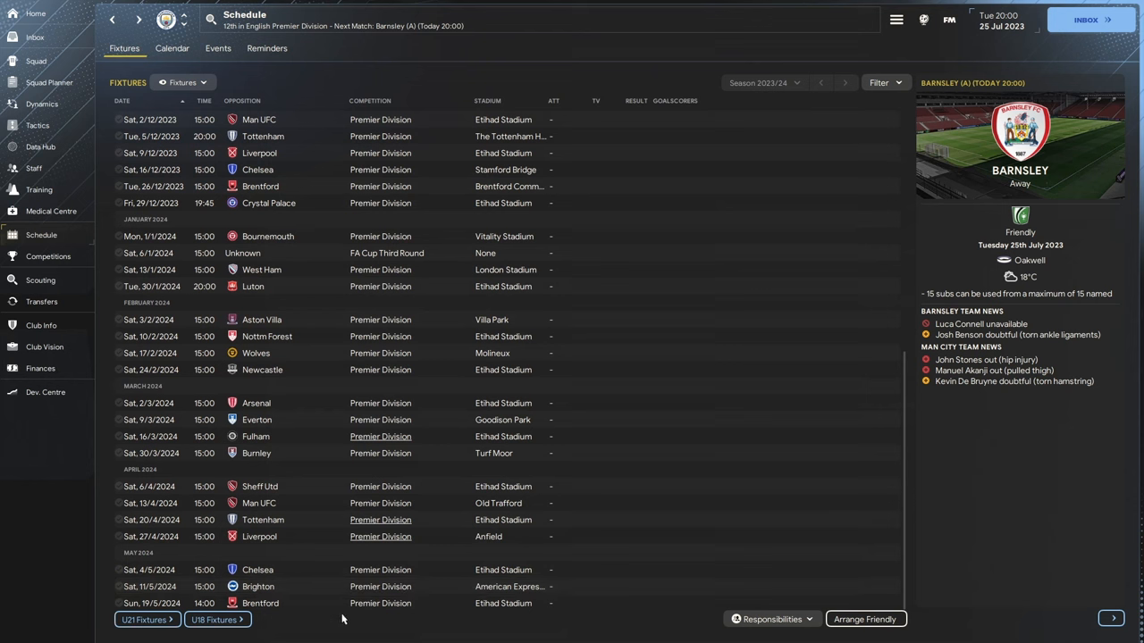
pyautogui.moveTo(923, 202)
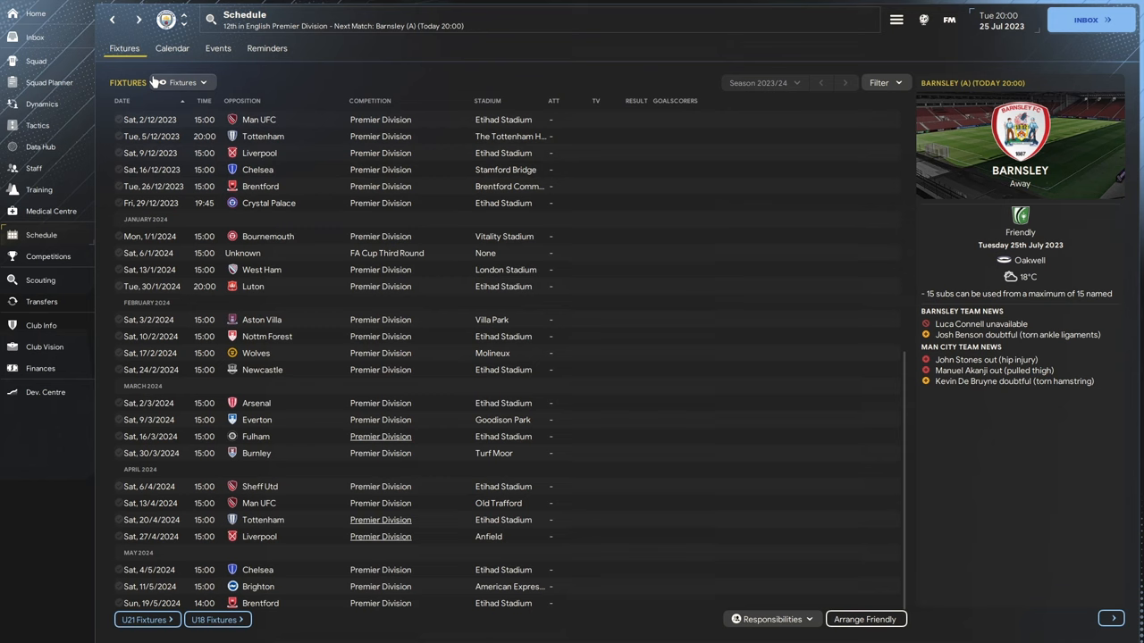
pyautogui.click(38, 125)
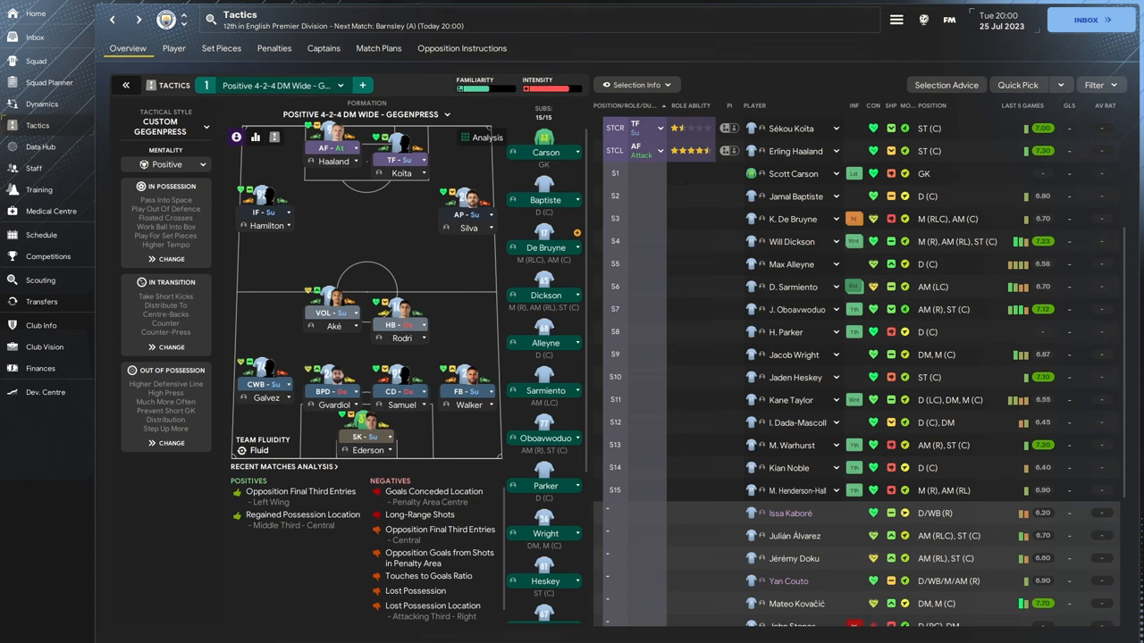
pyautogui.moveTo(838, 635)
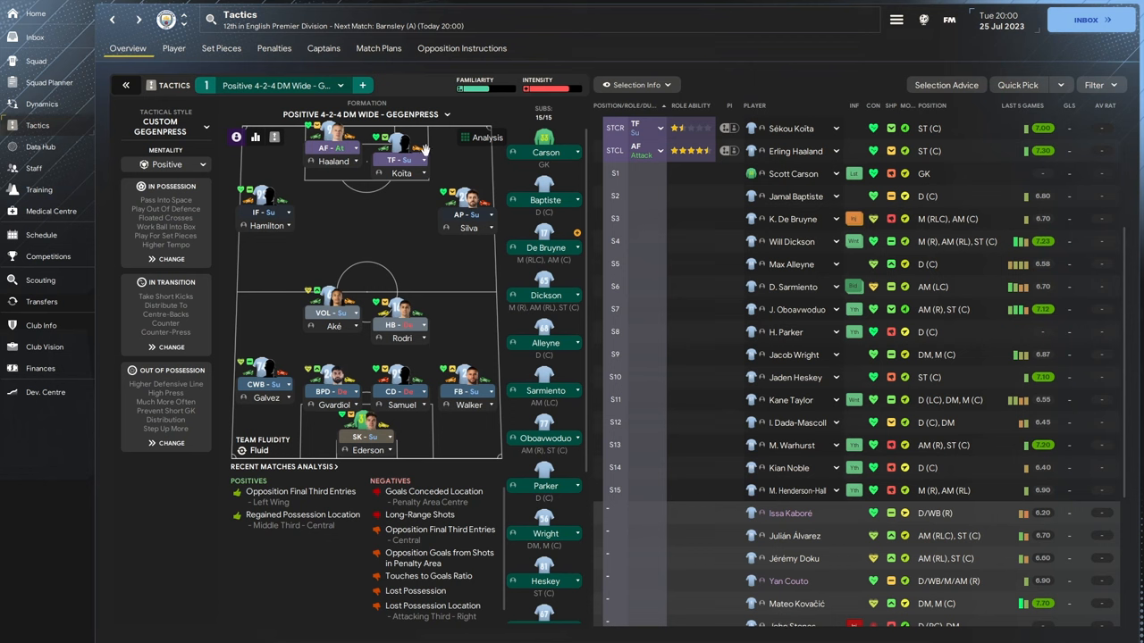
pyautogui.moveTo(665, 247)
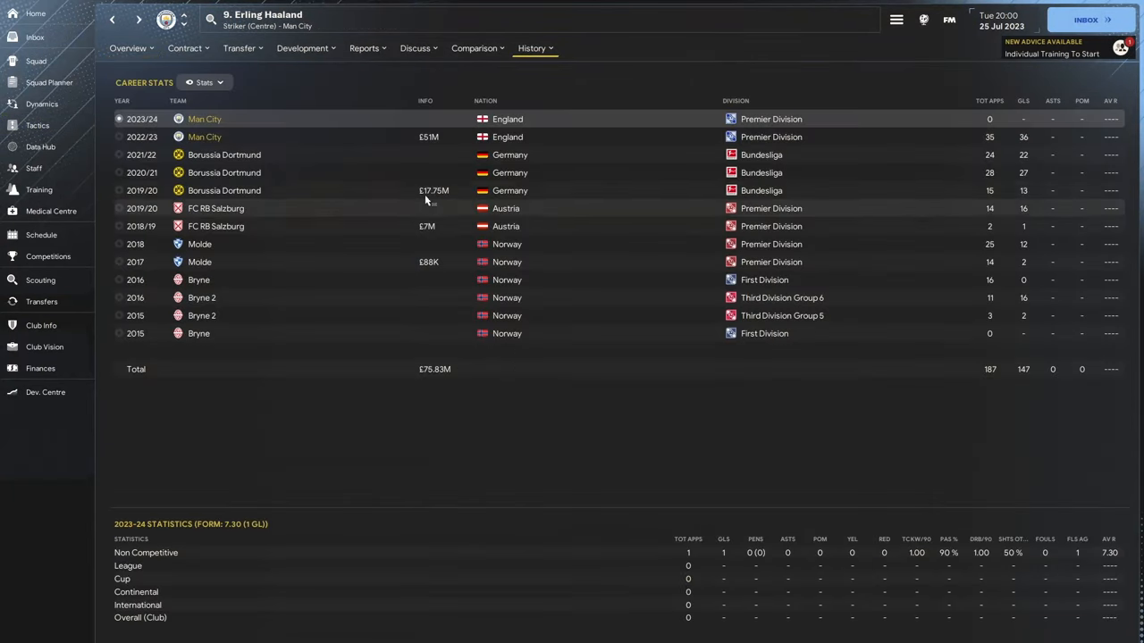
# Return to Tactics and scroll to the top of the starters list with Aké, Bernardo Silva, Koïta and Haaland
pyautogui.click(38, 125)
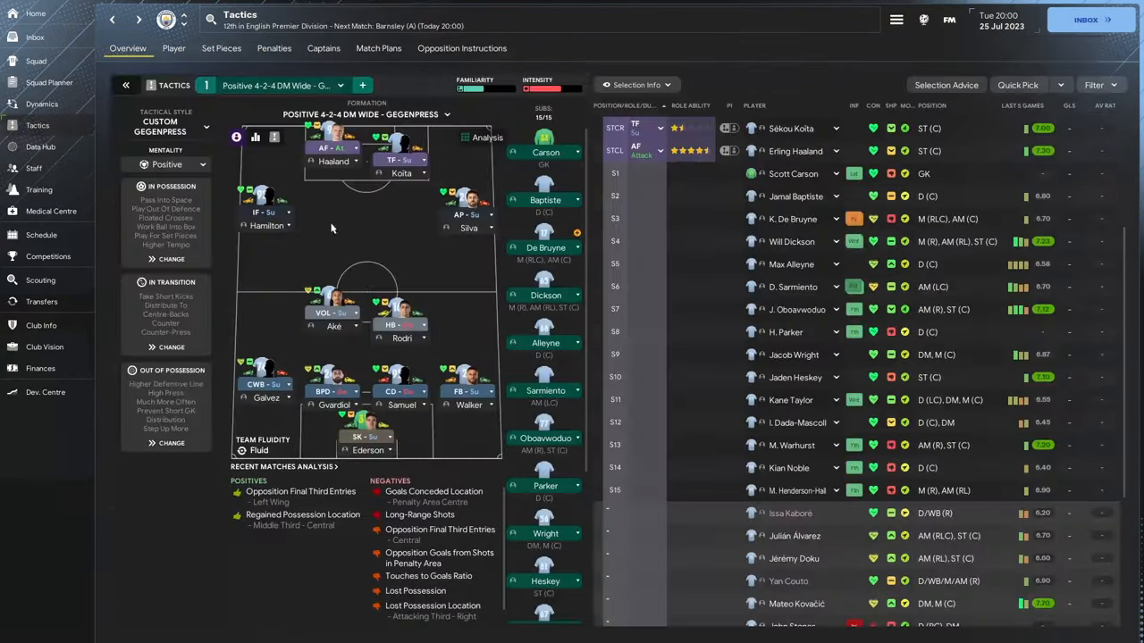
pyautogui.moveTo(365, 240)
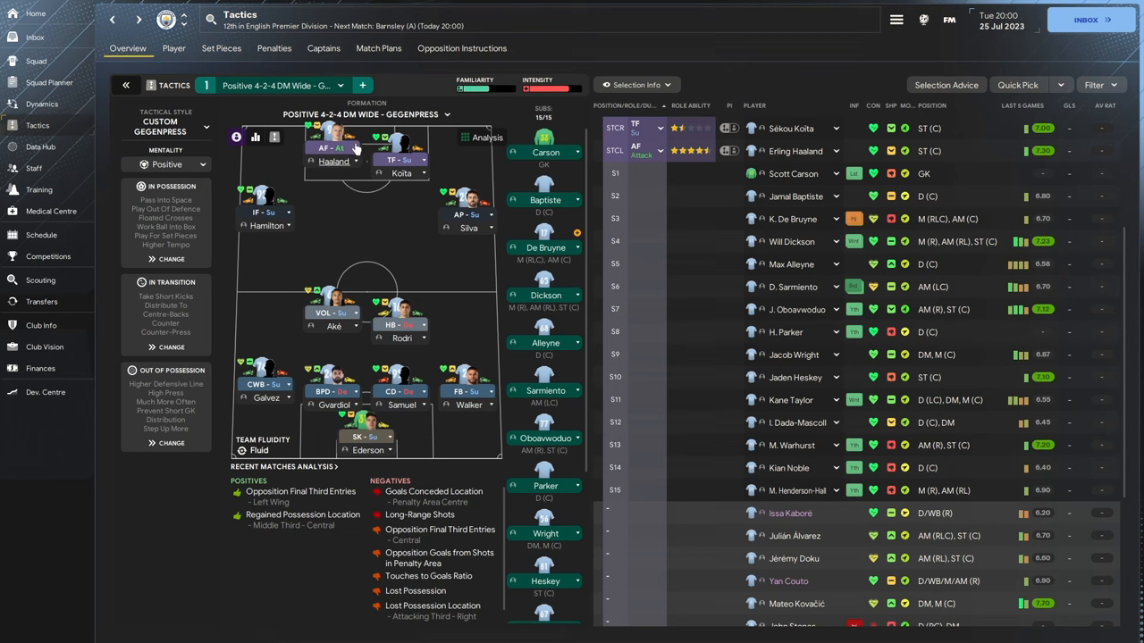
pyautogui.moveTo(582, 229)
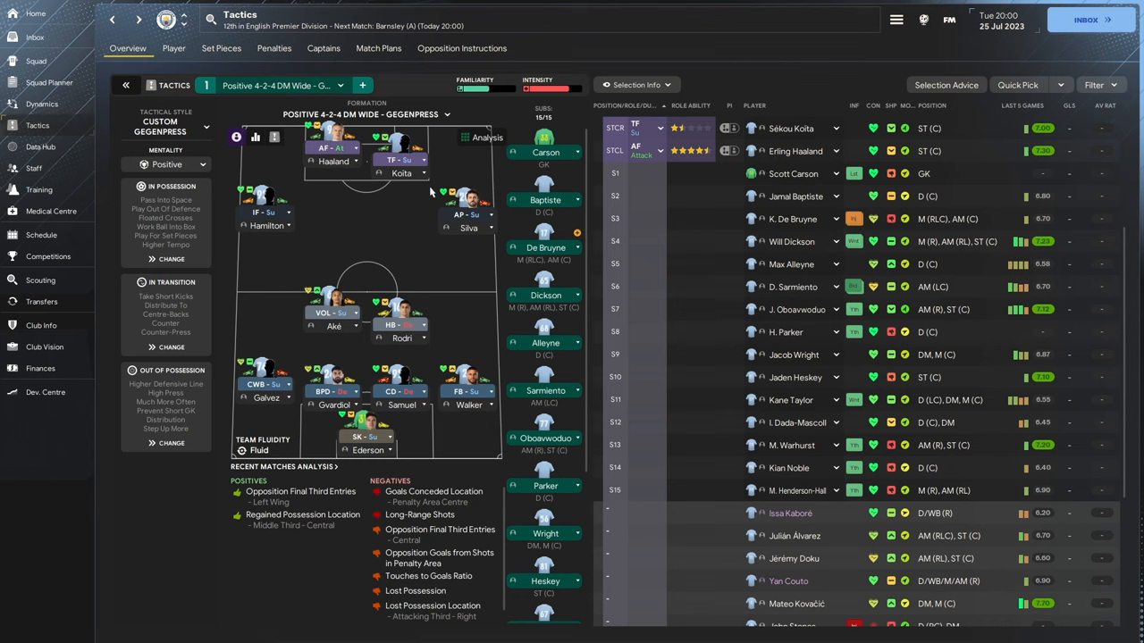
pyautogui.scroll(3)
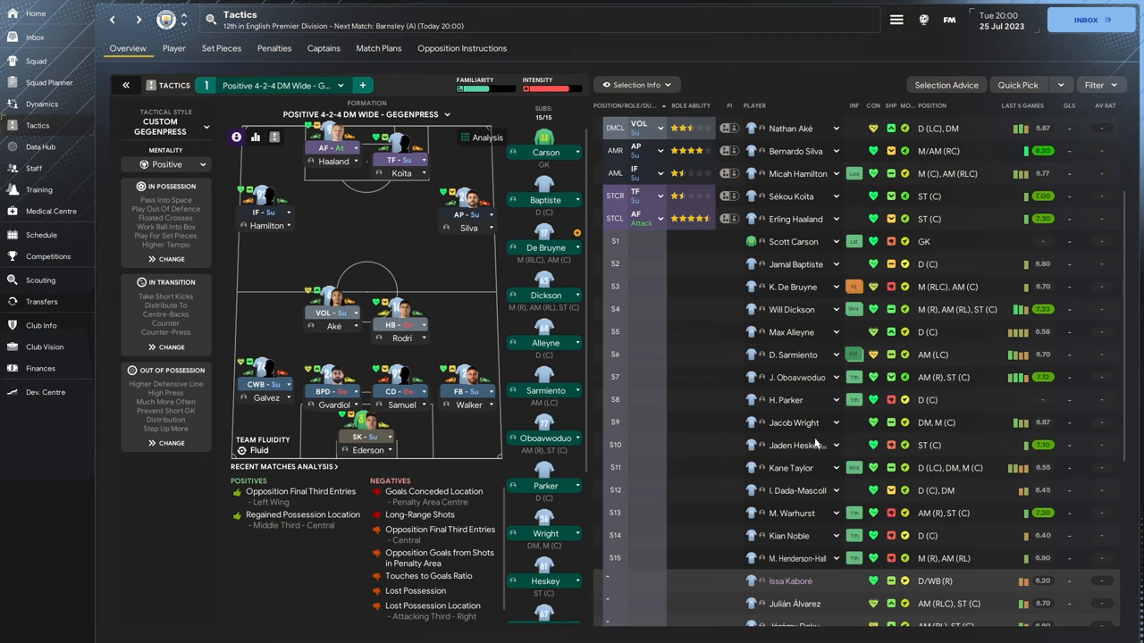
pyautogui.moveTo(443, 182)
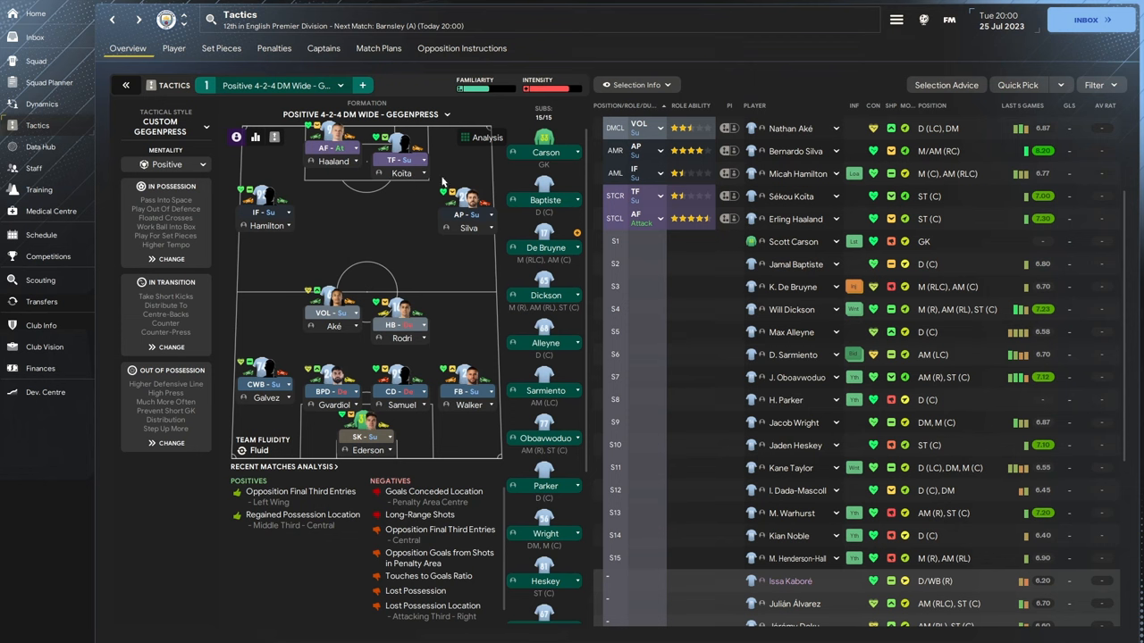
pyautogui.moveTo(443, 182)
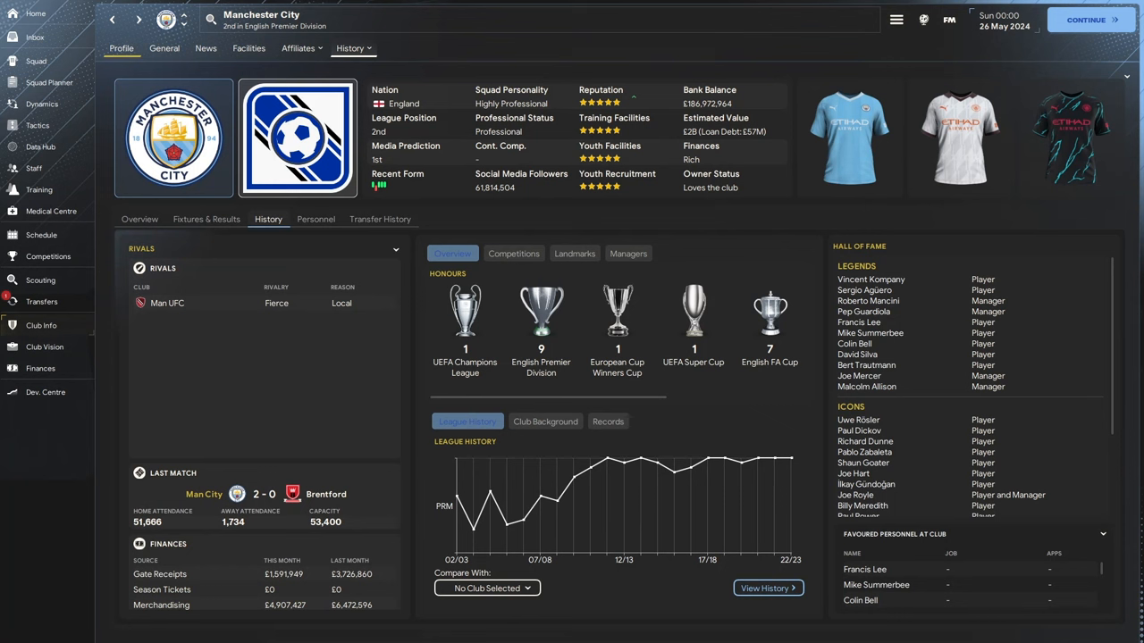
pyautogui.moveTo(590, 348)
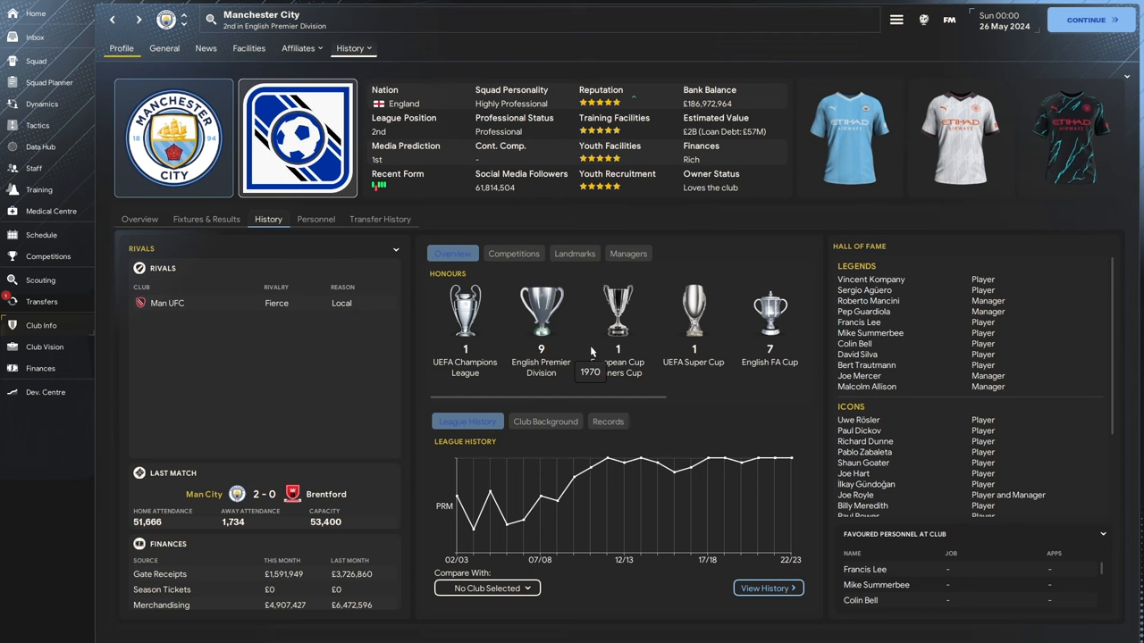
pyautogui.moveTo(409, 339)
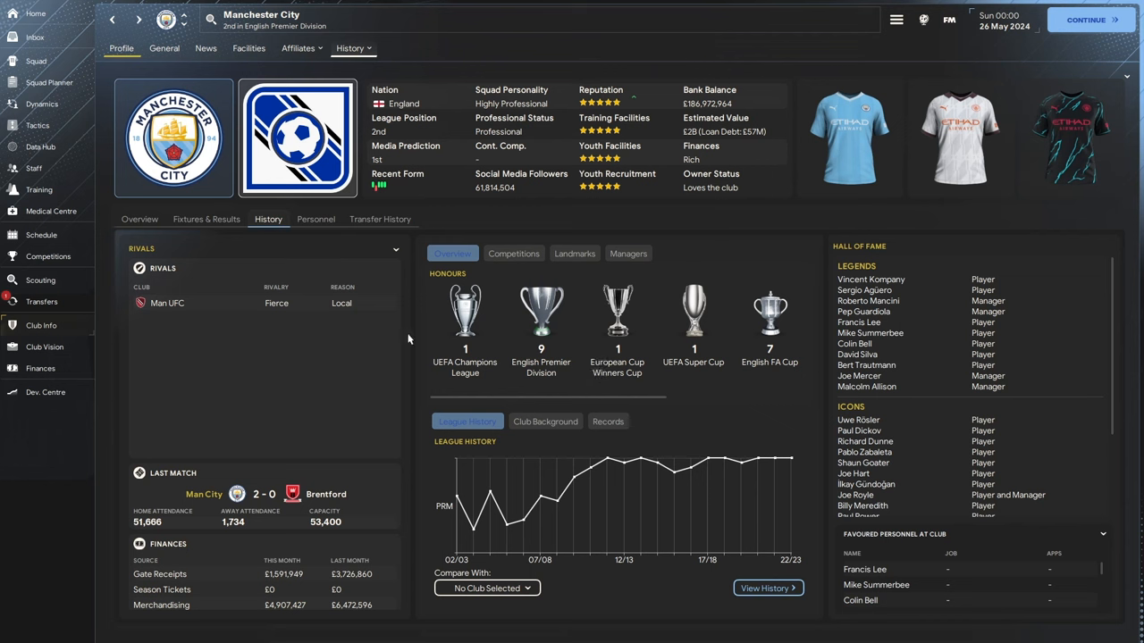
pyautogui.moveTo(407, 340)
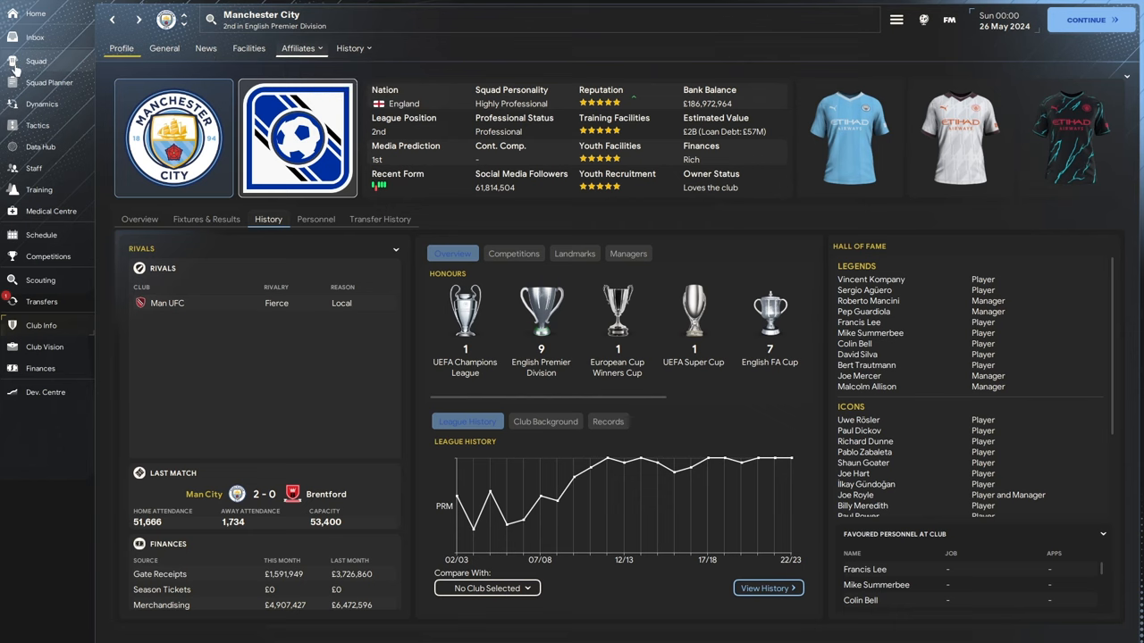
pyautogui.moveTo(15, 15)
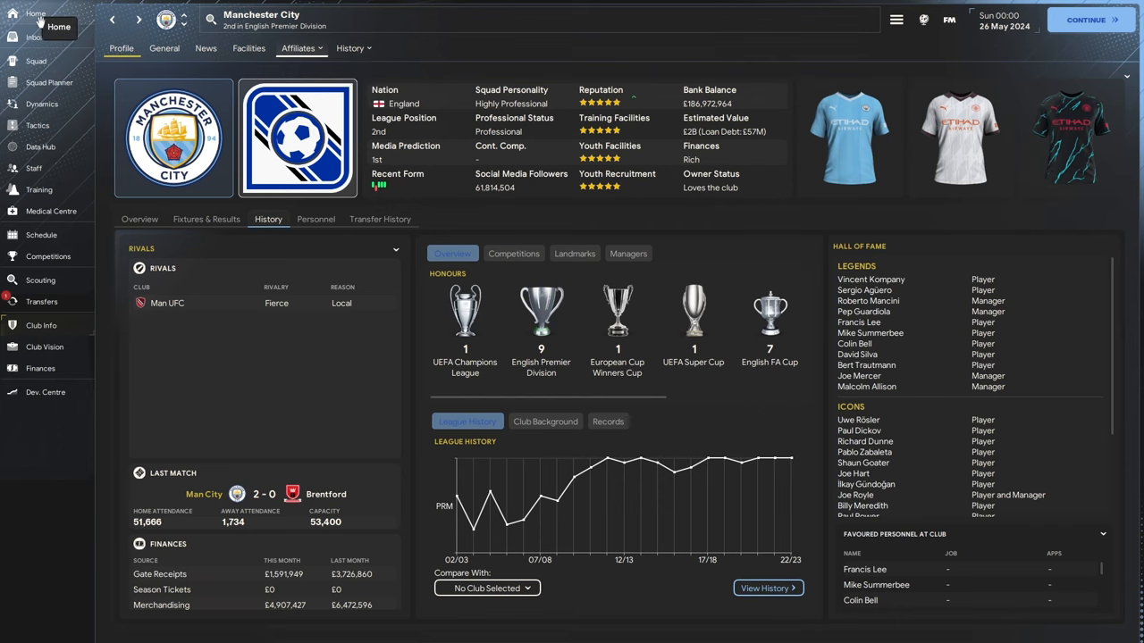
# Go to the Home overview with the final league table and player stats leaders
pyautogui.click(36, 14)
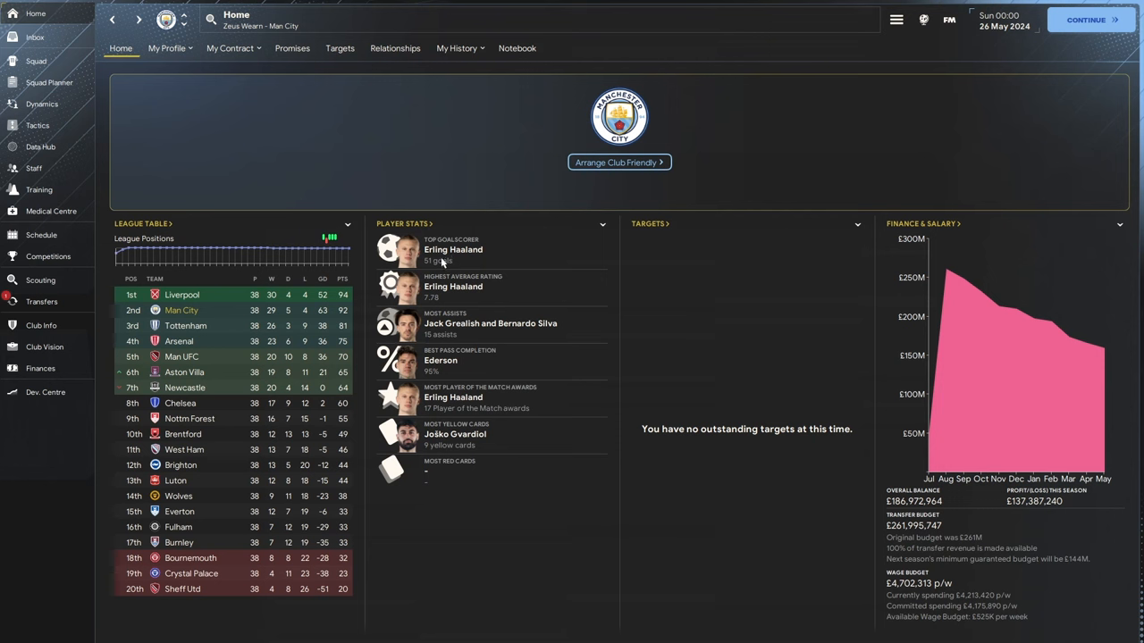
pyautogui.moveTo(753, 251)
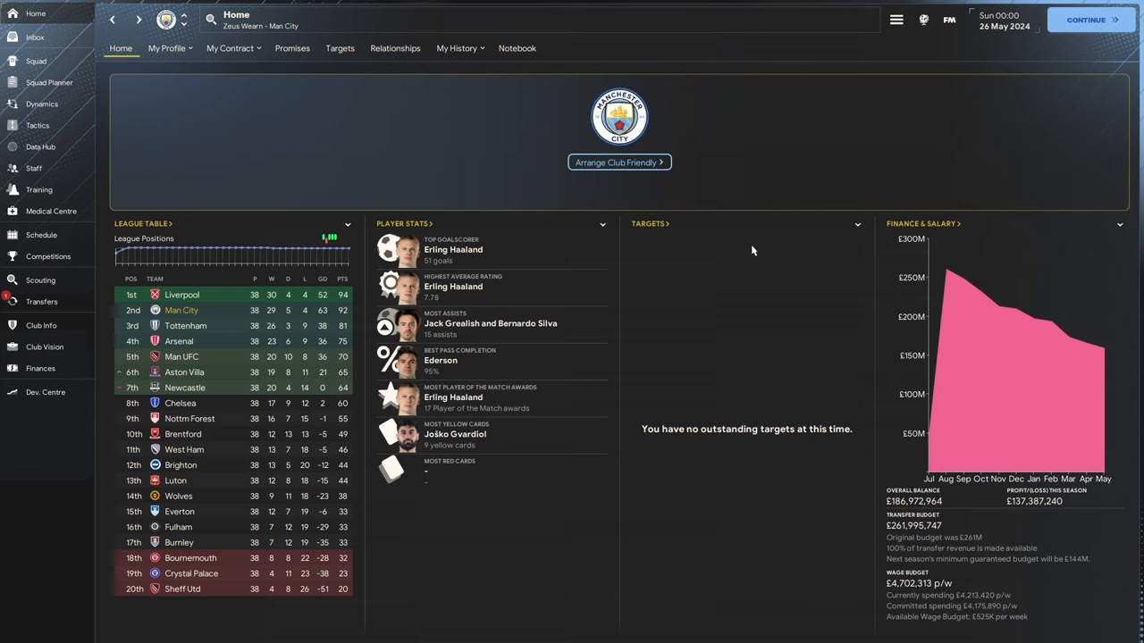
pyautogui.moveTo(354, 311)
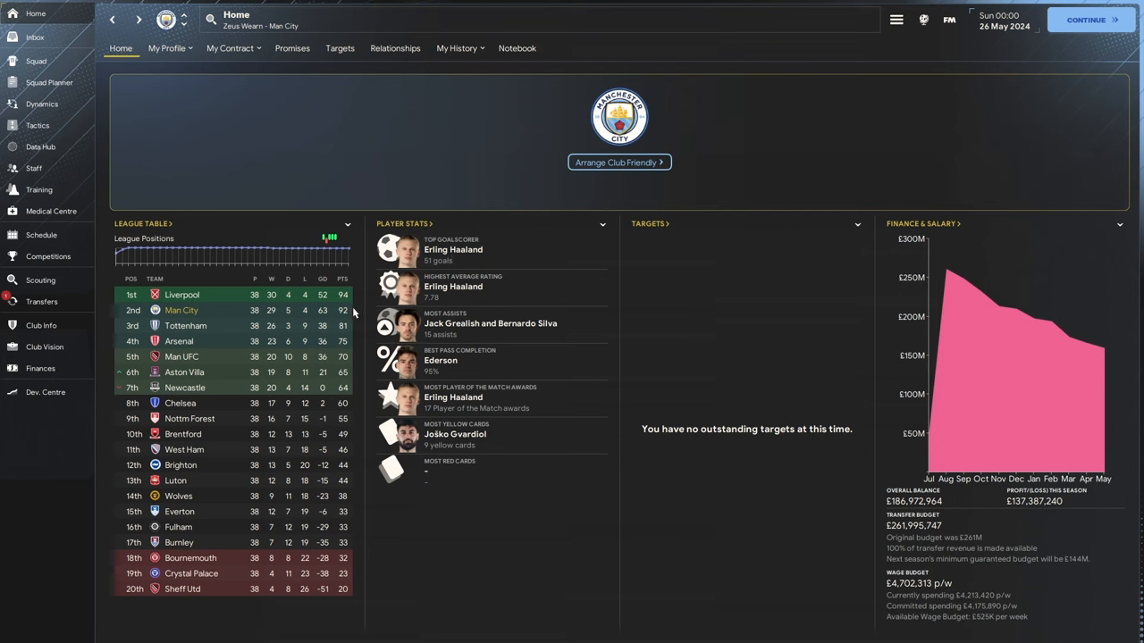
pyautogui.click(229, 47)
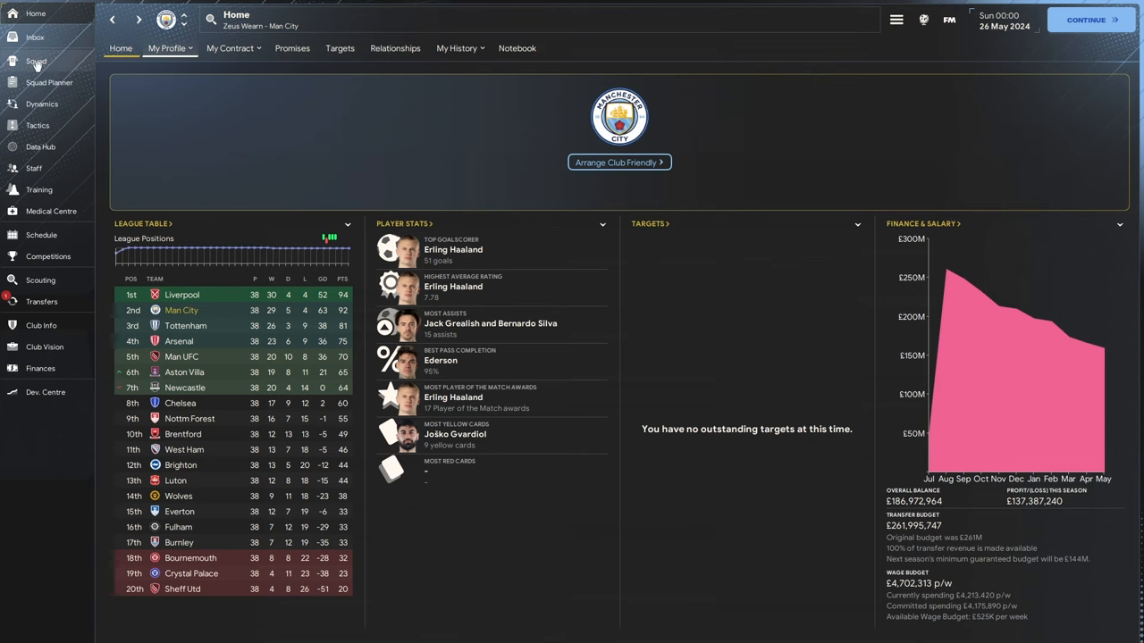
# From Squad, bring up Sékou Koïta's History > Career Stats with his 2023/24 Man City totals
pyautogui.click(36, 61)
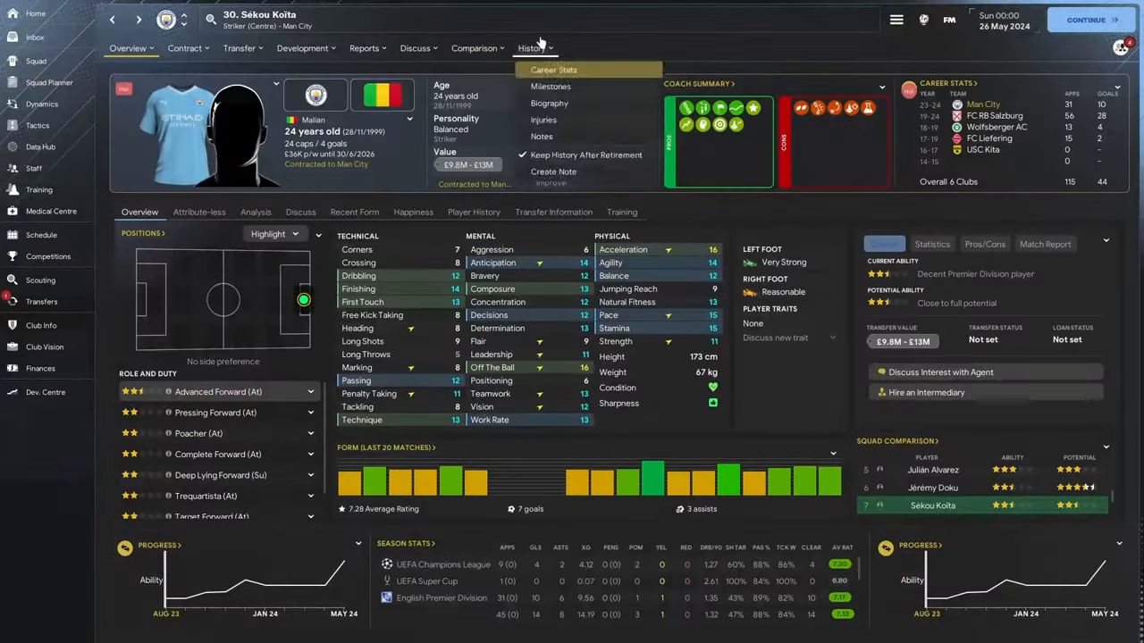
pyautogui.click(554, 70)
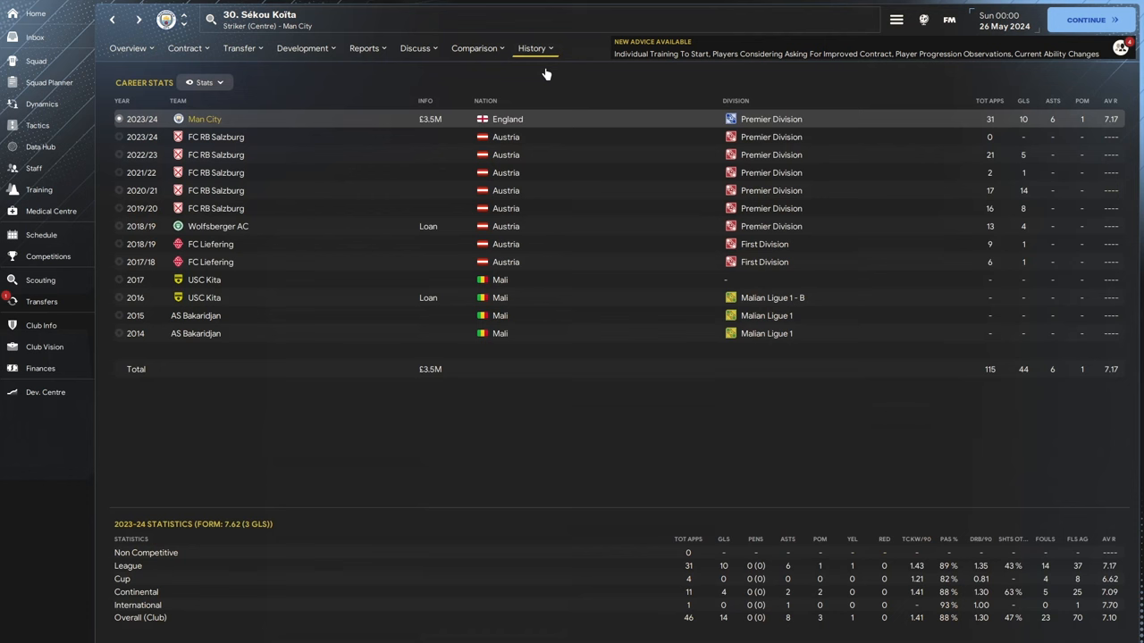
pyautogui.moveTo(1008, 115)
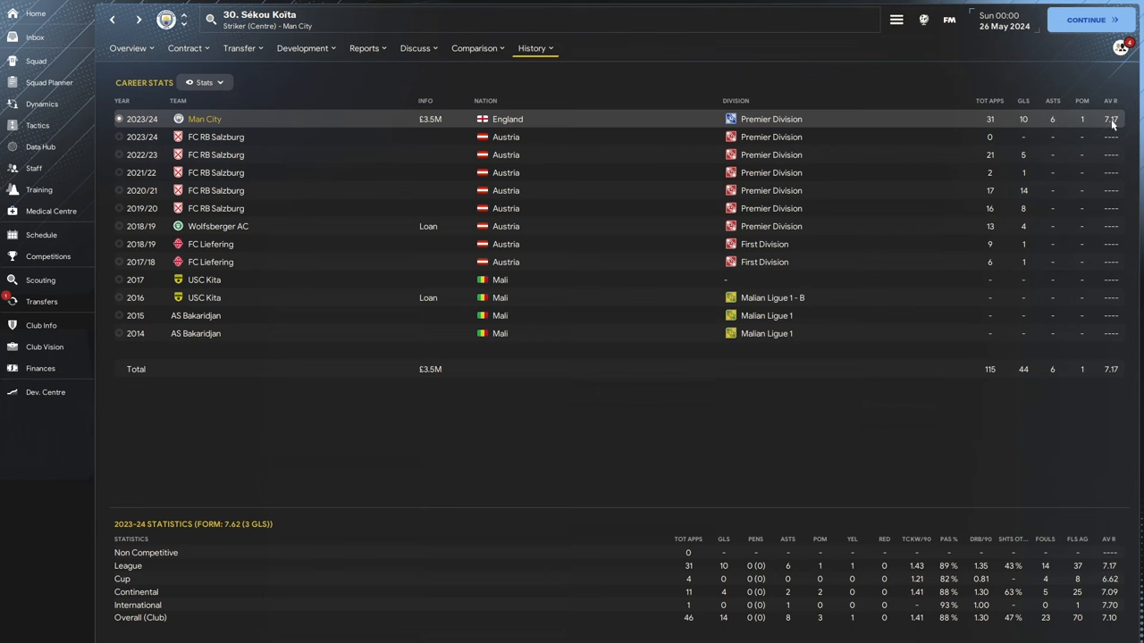
pyautogui.moveTo(1081, 184)
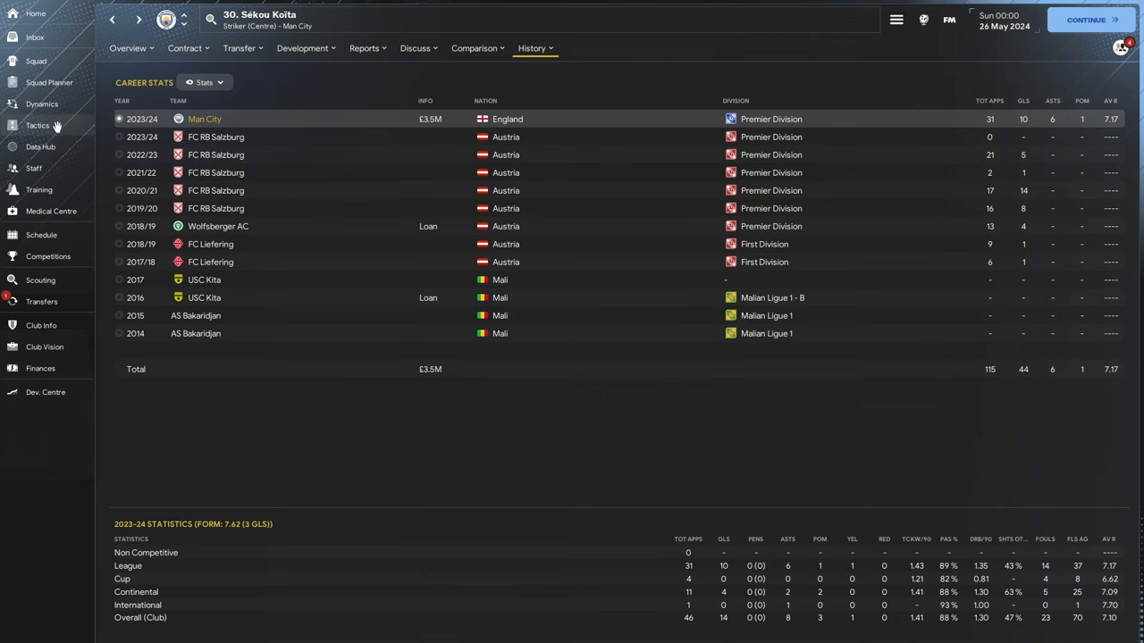
# Return to the Tactics overview with Haaland and Koïta leading the line
pyautogui.click(38, 125)
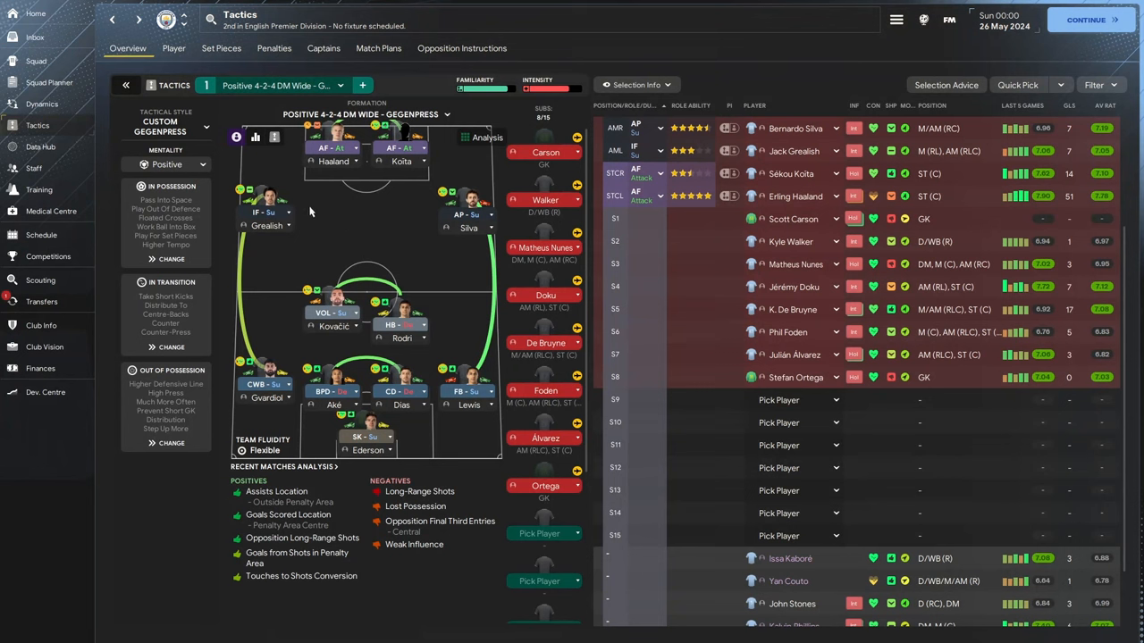
pyautogui.moveTo(300, 225)
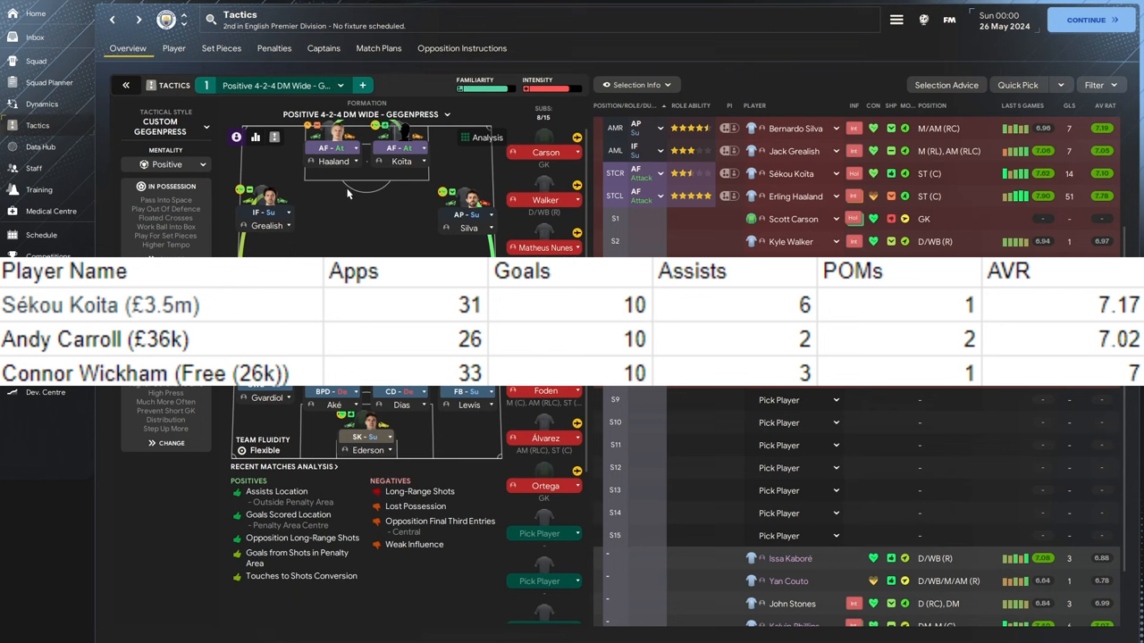
pyautogui.moveTo(425, 190)
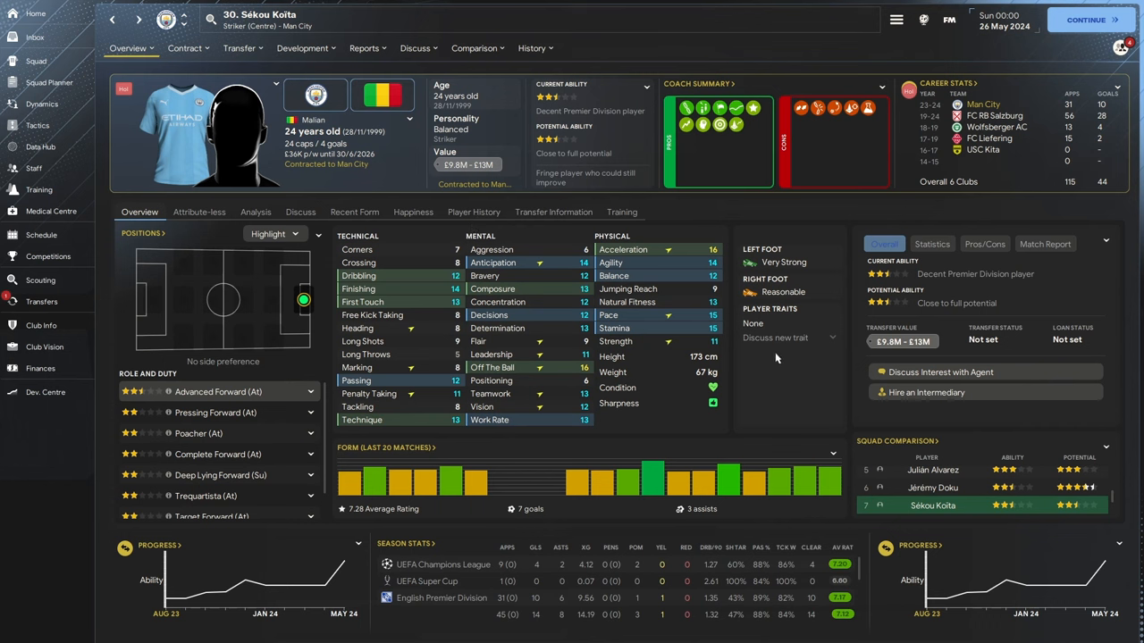
pyautogui.moveTo(711, 257)
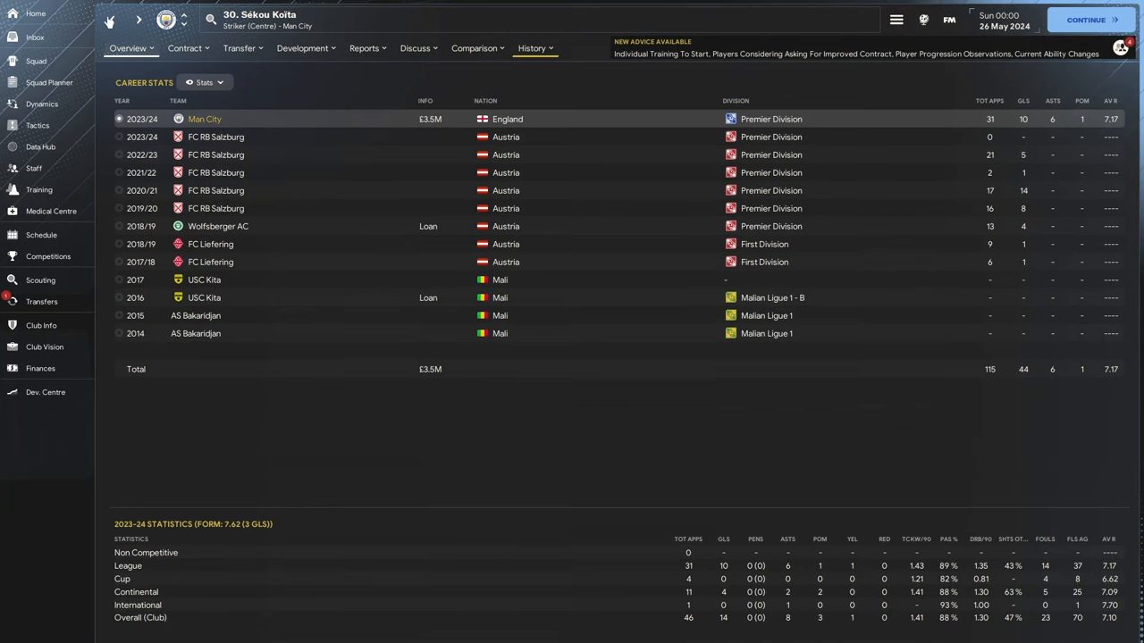
# Go back to the Tactics overview with the 4-2-4 DM Wide Gegenpress setup
pyautogui.click(37, 125)
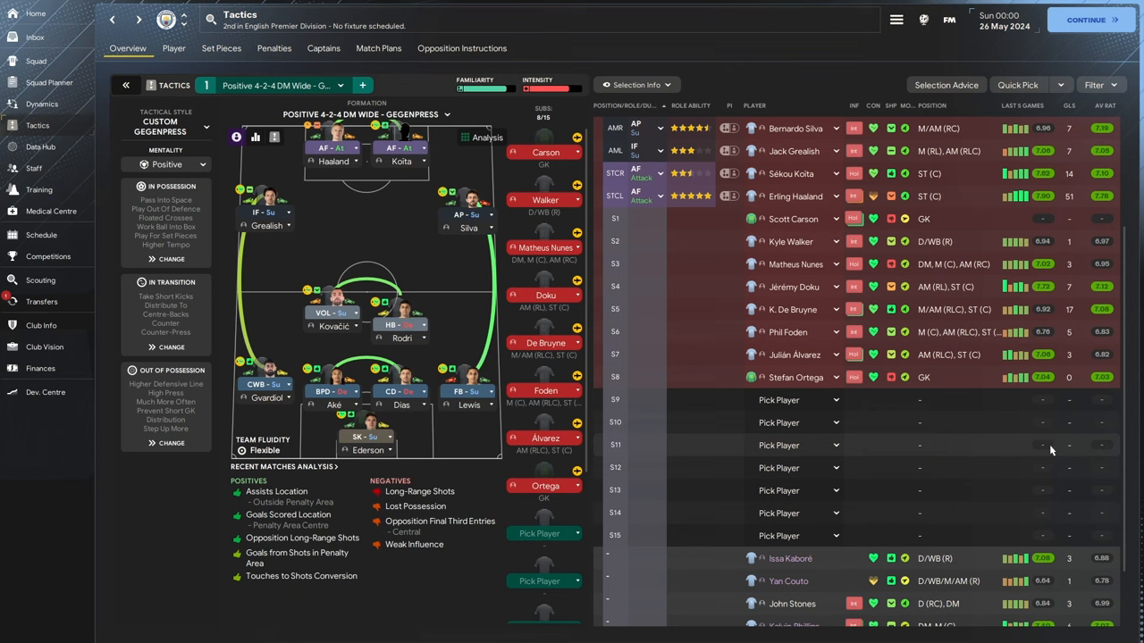
pyautogui.moveTo(311, 195)
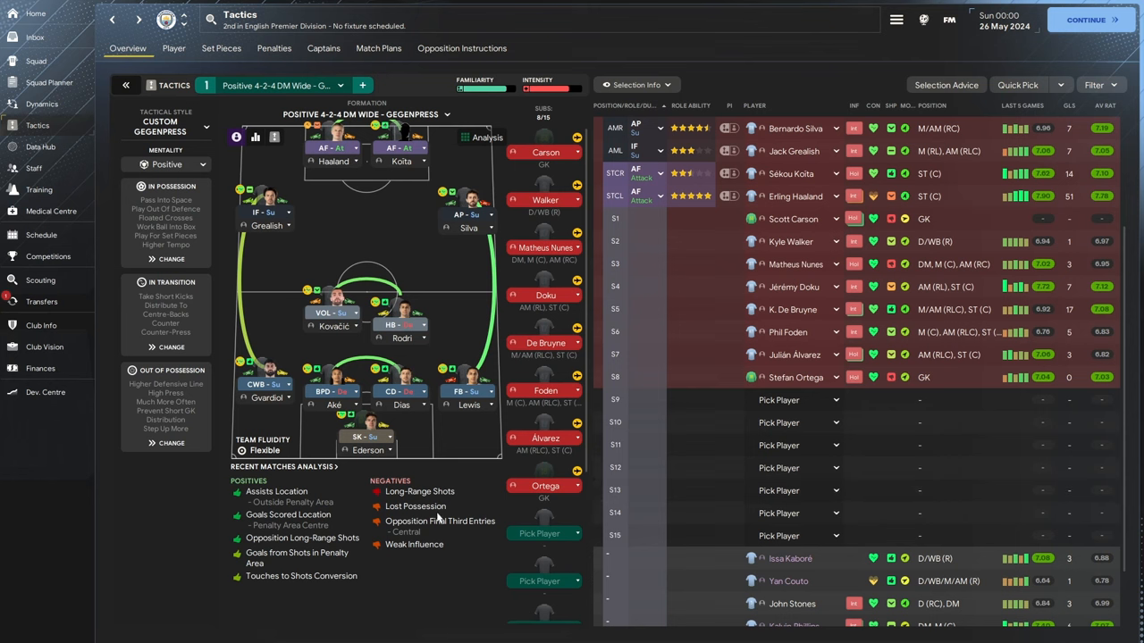
pyautogui.moveTo(418, 491)
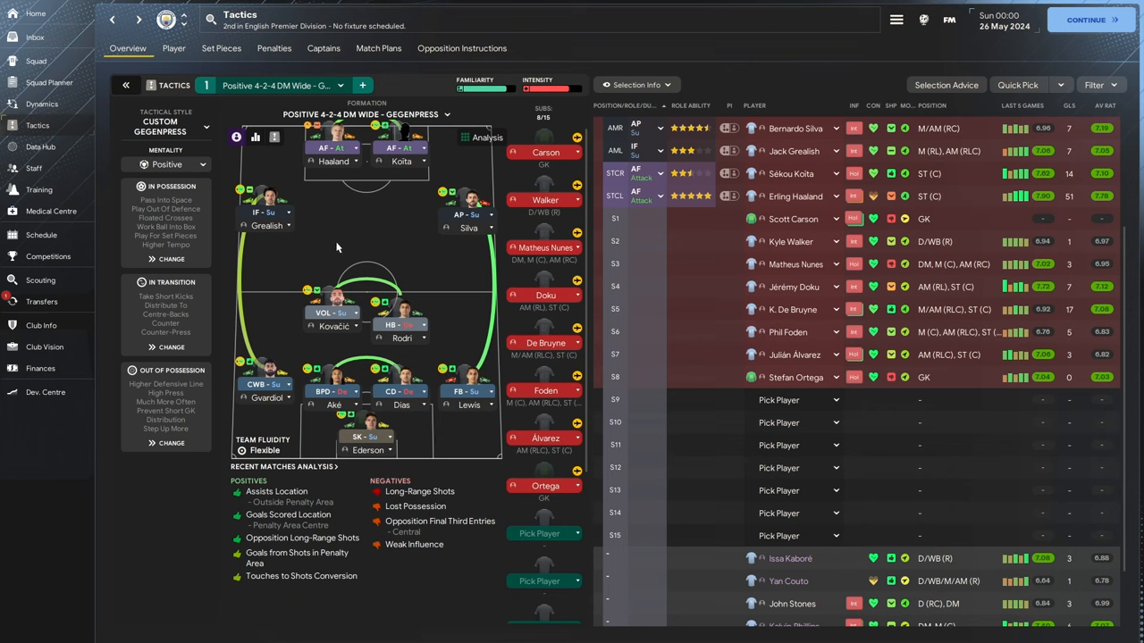
pyautogui.moveTo(236, 211)
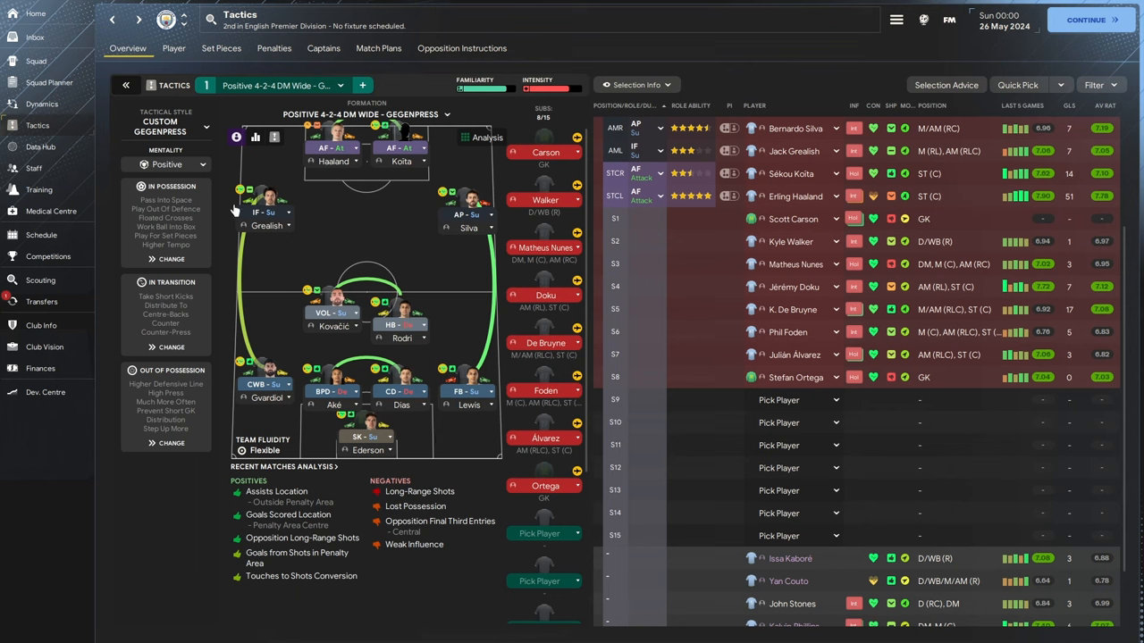
pyautogui.moveTo(234, 209)
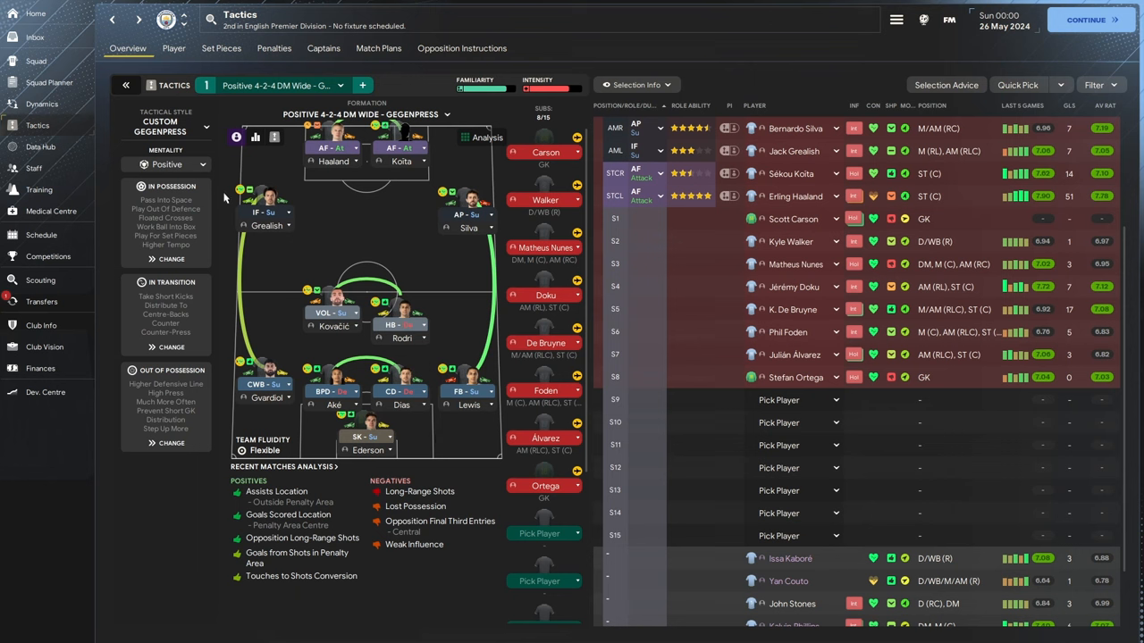